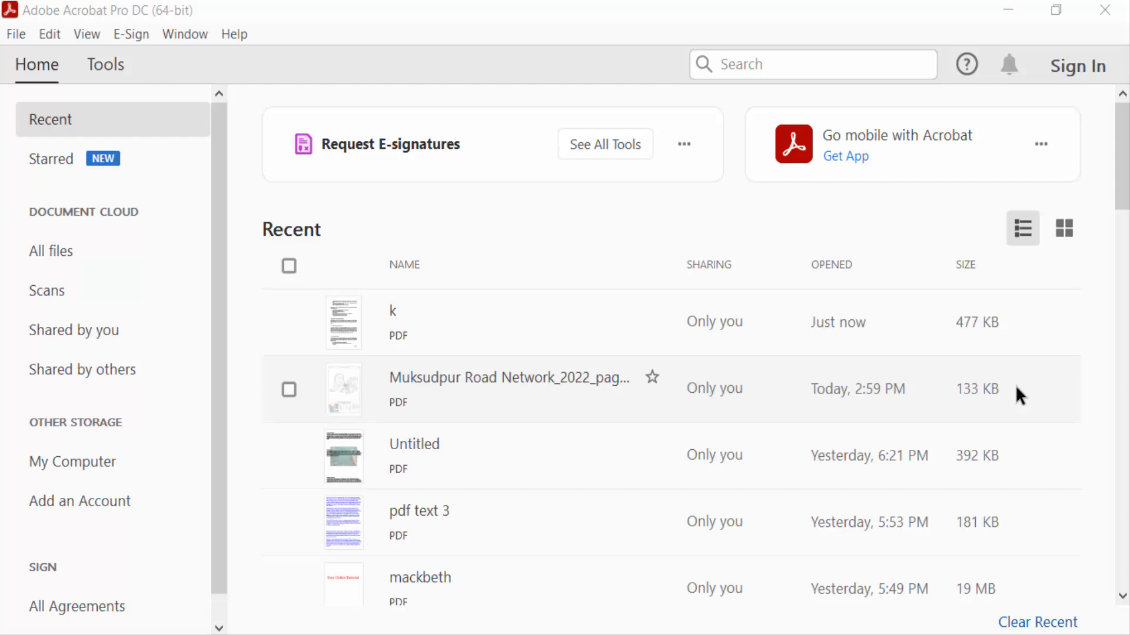
mouse_move(925, 461)
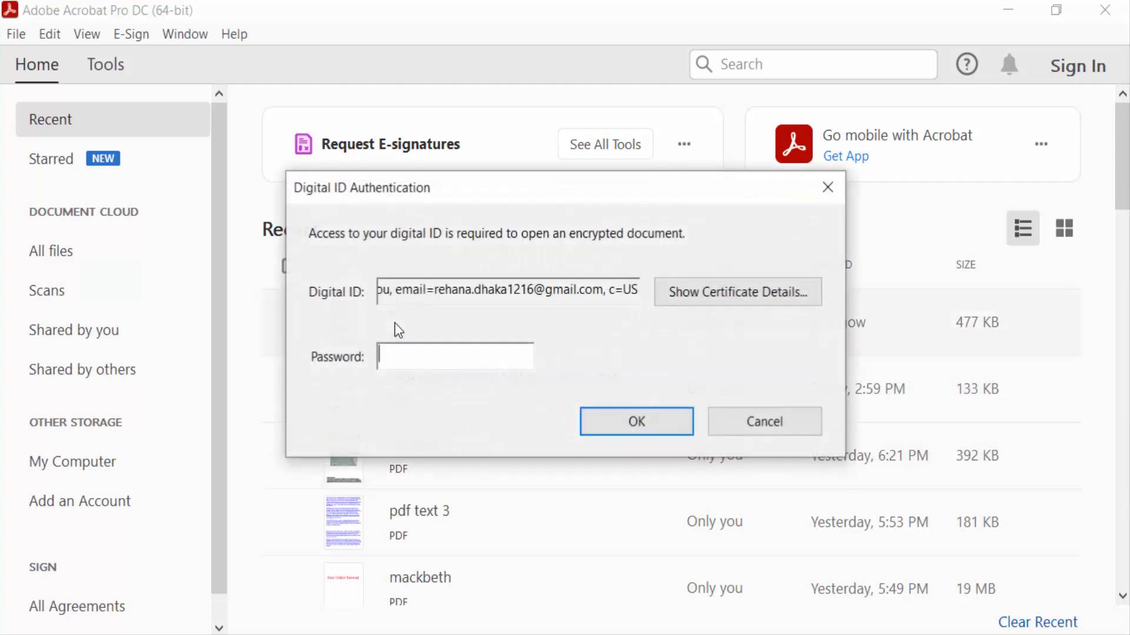
Step: Enter the digital ID password and confirm to unlock the certificate-encrypted k.pdf
left_click(454, 356)
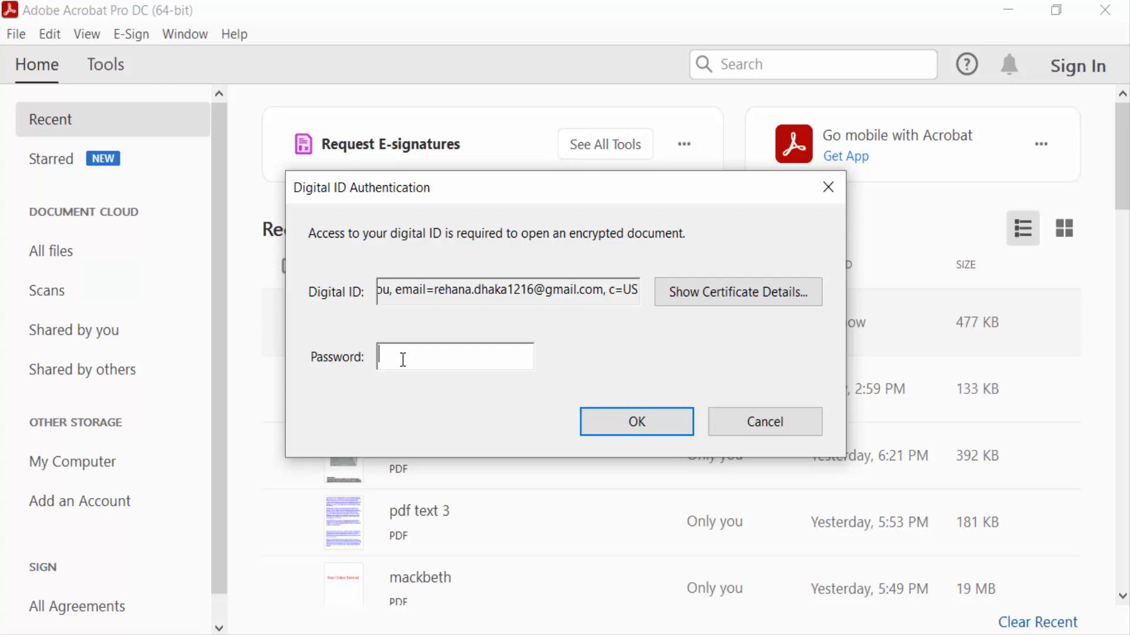
type("*****")
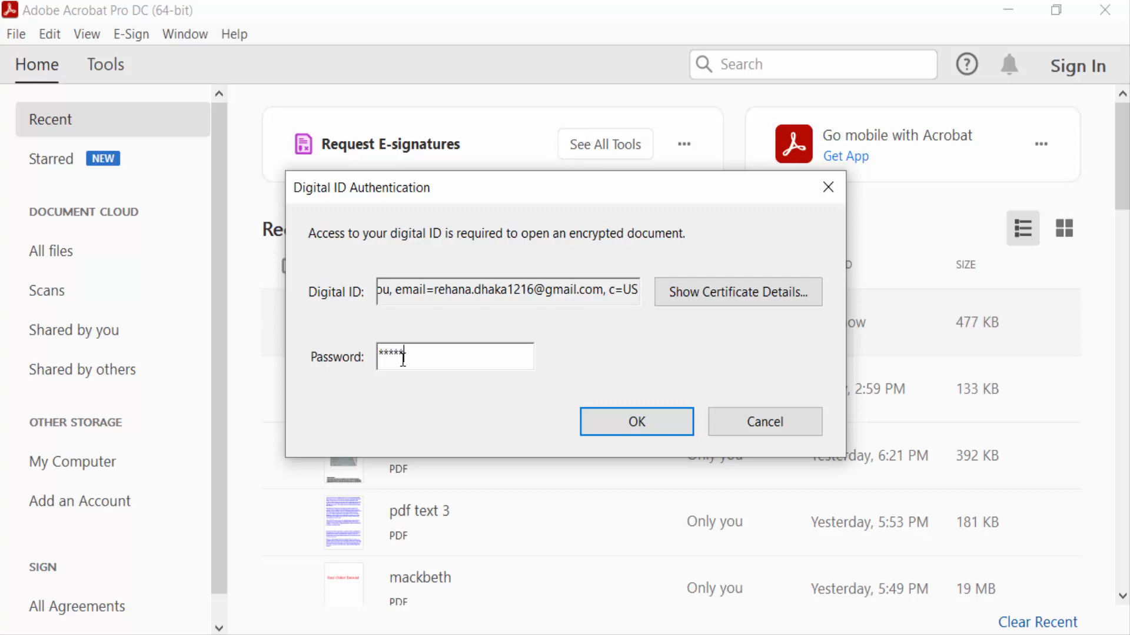
type("****")
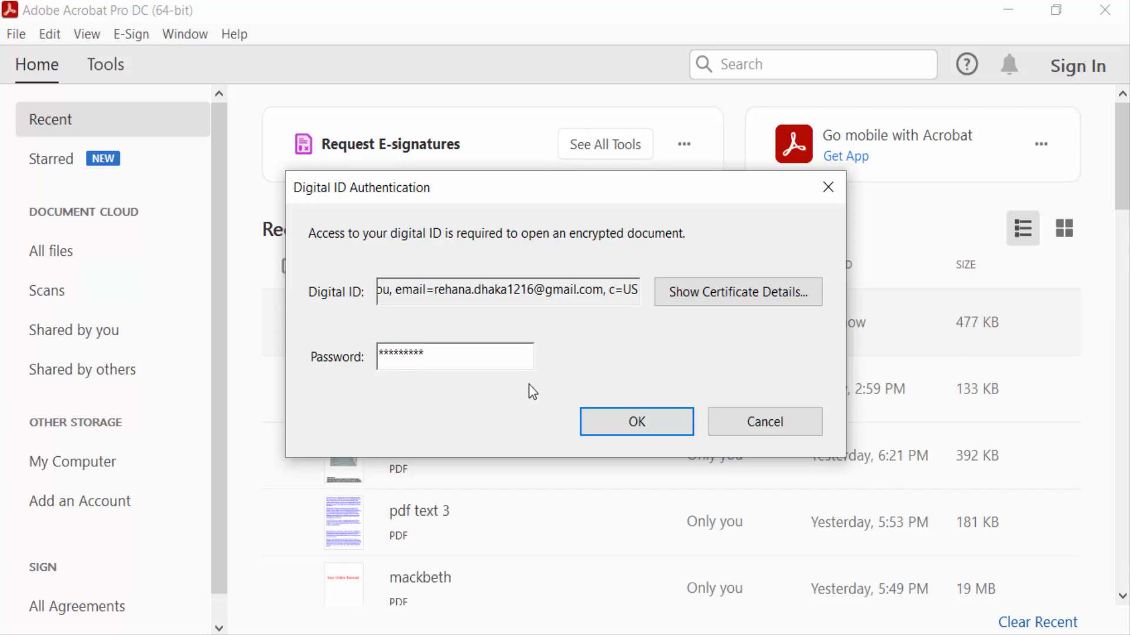
left_click(635, 422)
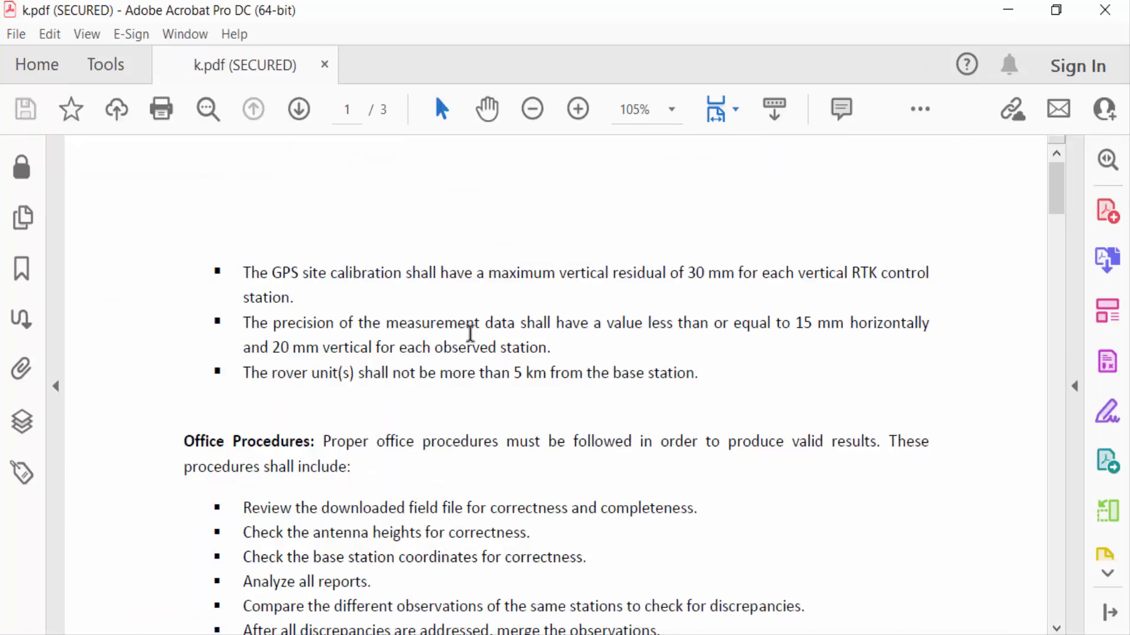
Step: Scroll through k.pdf and bring up the Edit menu commands
scroll("down", 3)
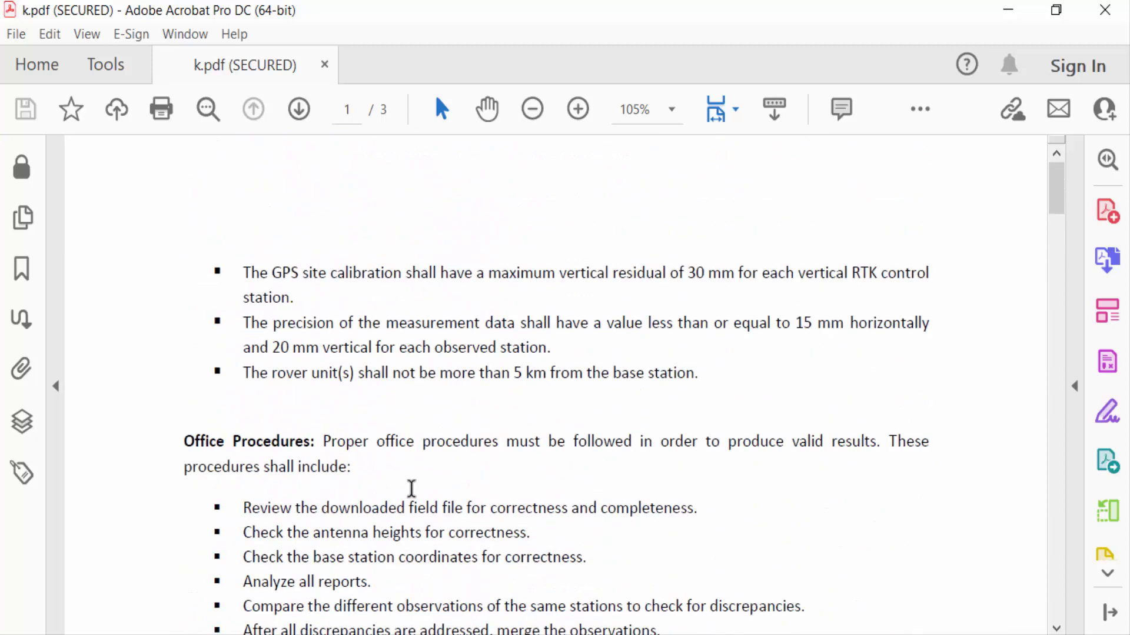
left_click(49, 34)
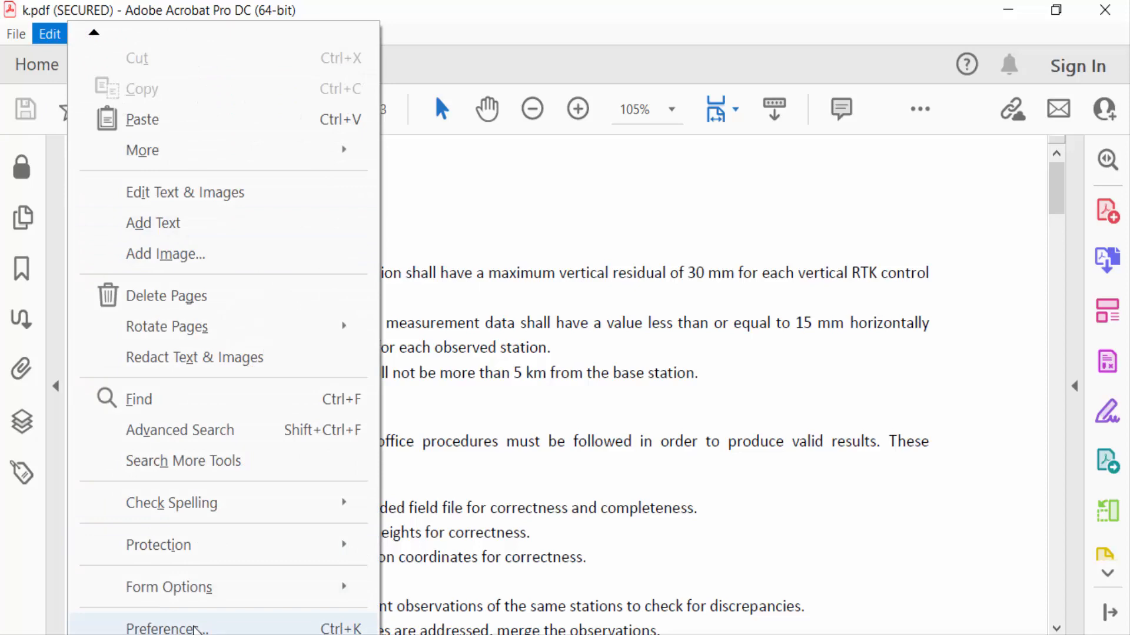
Step: Go into Preferences > Digital Signatures > Identities & Trusted Certificates showing the juthi digital ID
left_click(167, 627)
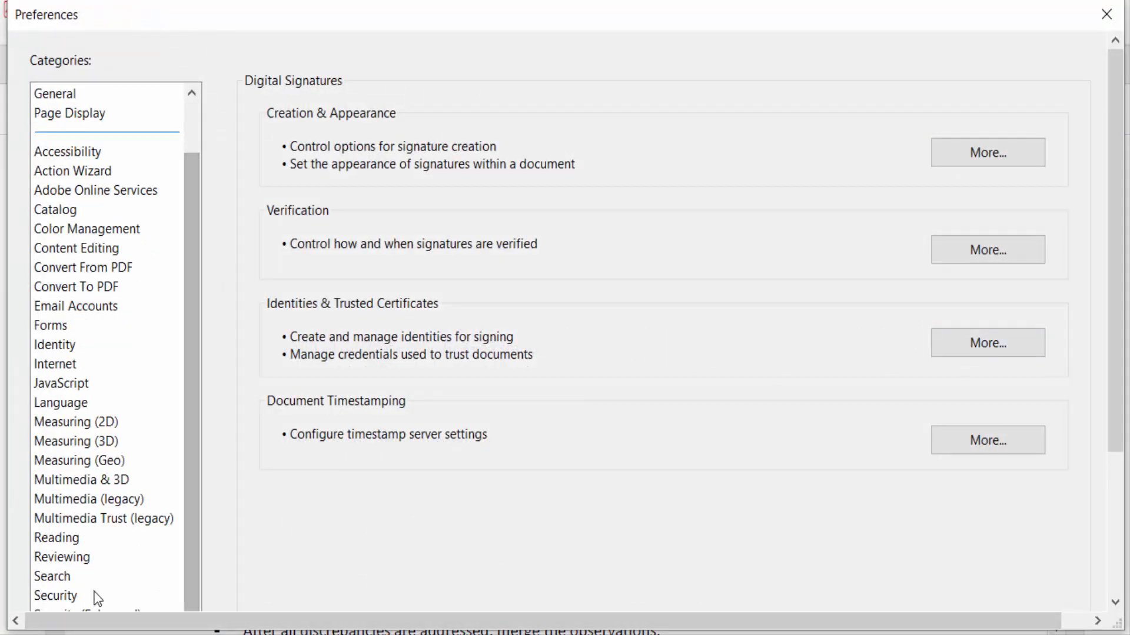
mouse_move(303, 330)
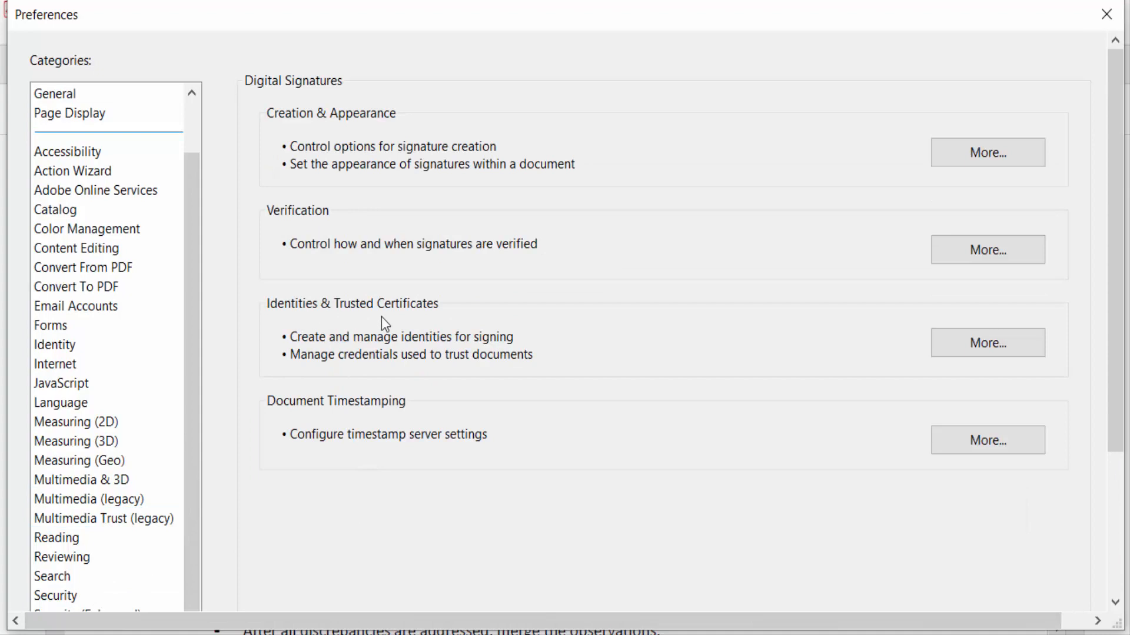
left_click(986, 342)
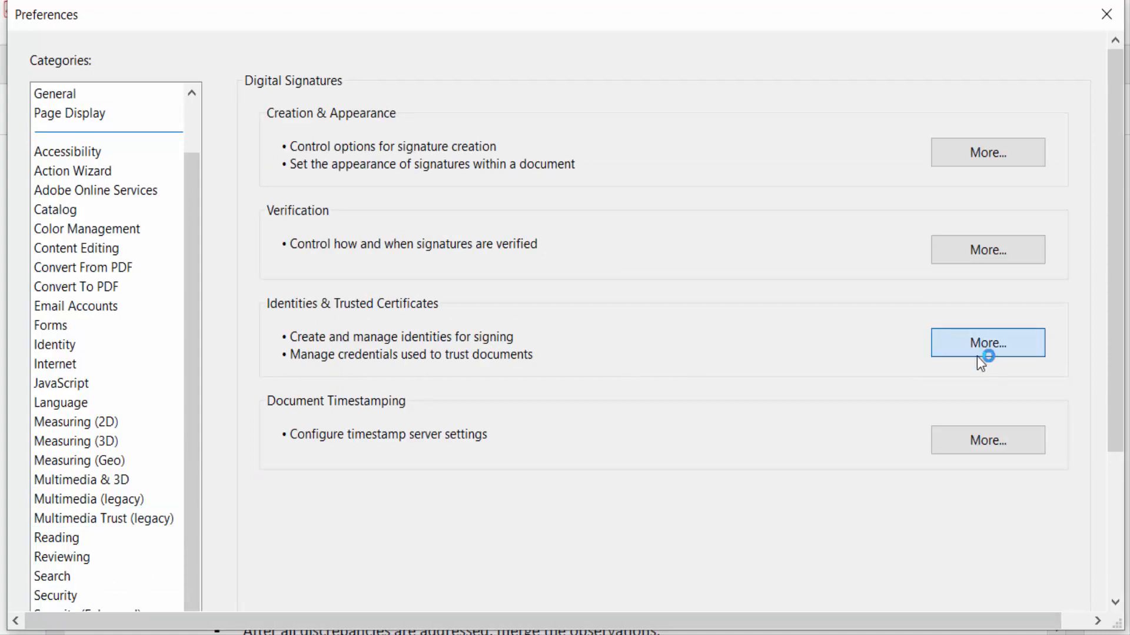
left_click(986, 343)
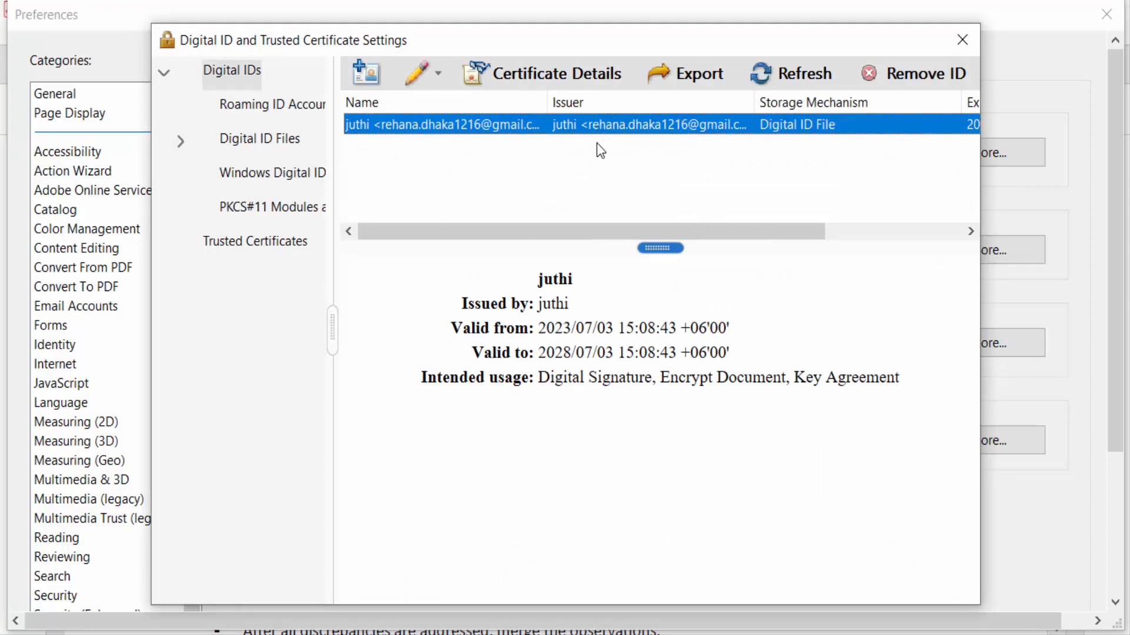
mouse_move(641, 142)
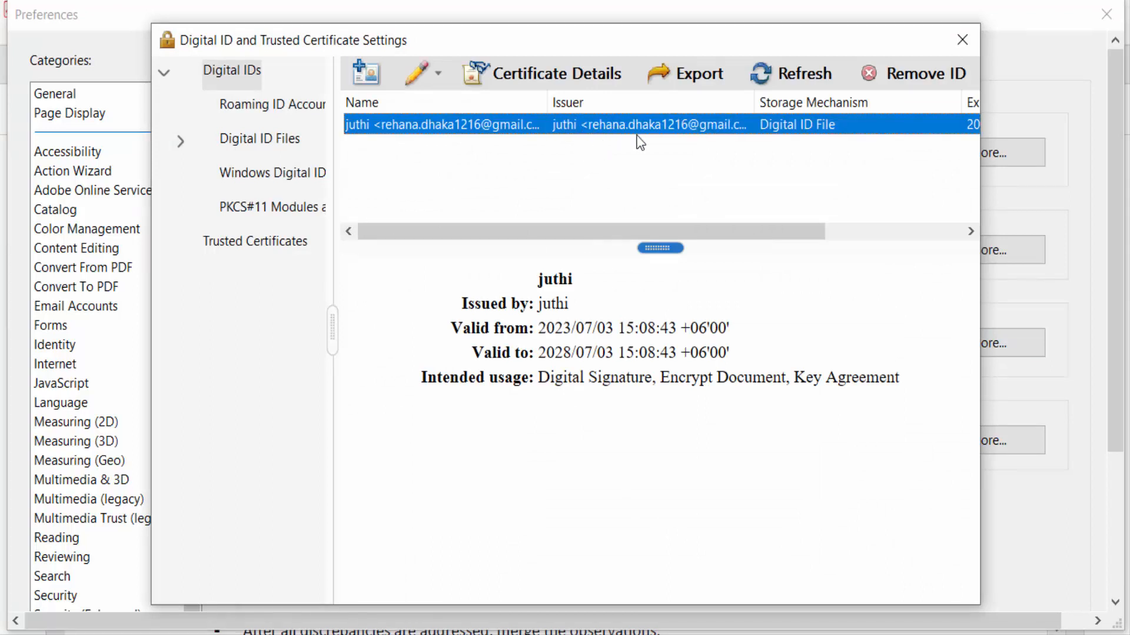
Step: Remove the juthi digital ID permanently, confirming and authorizing with its password
left_click(929, 73)
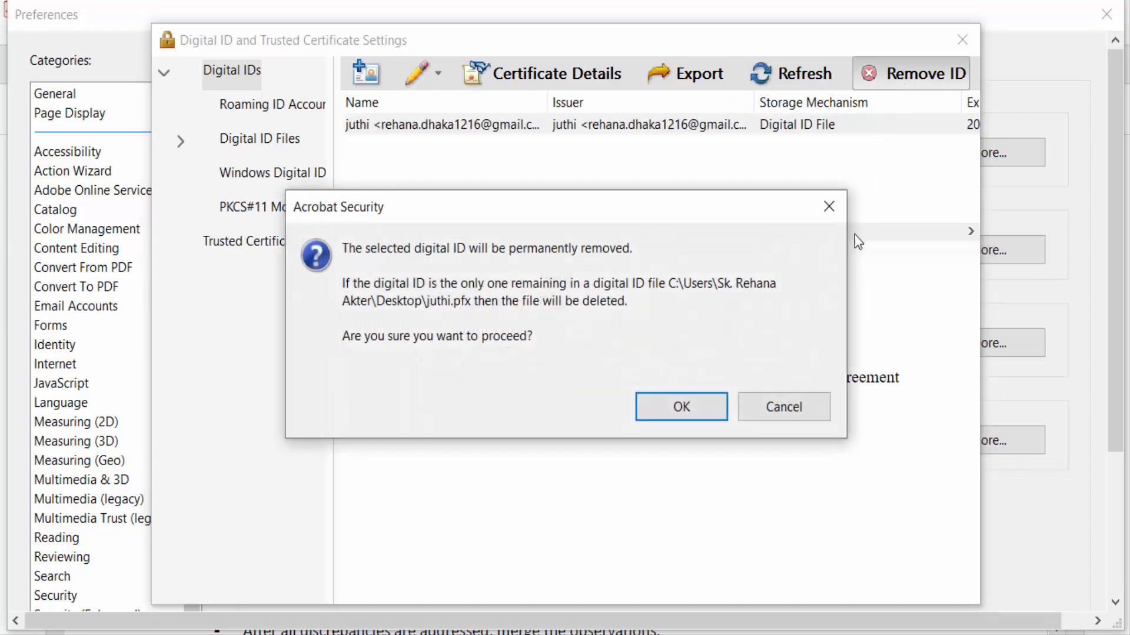
left_click(680, 406)
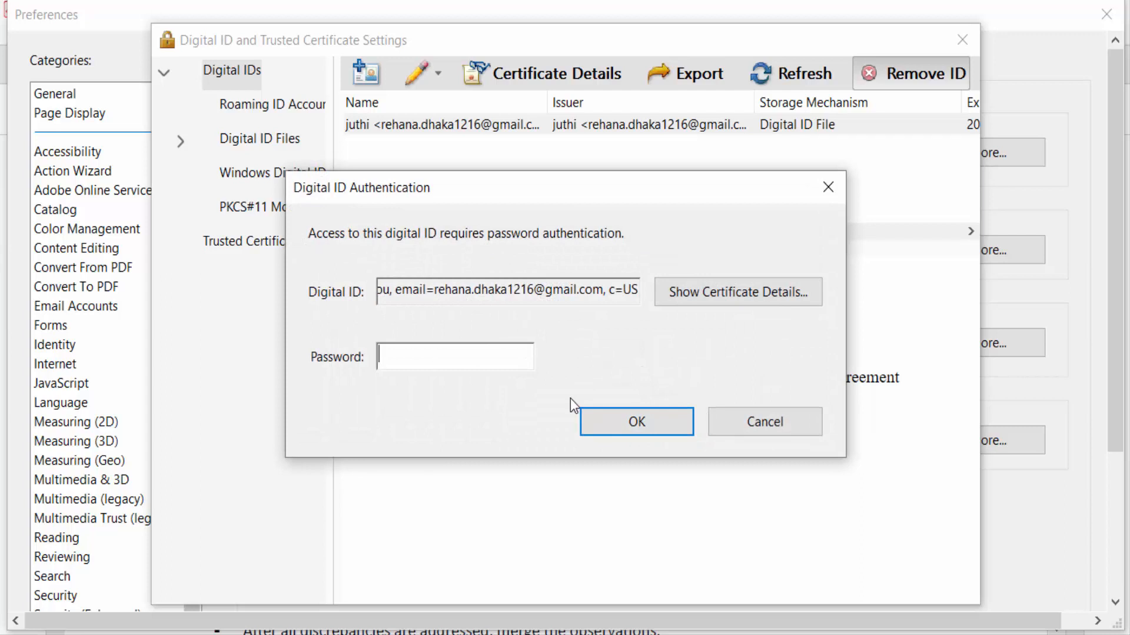
type("**")
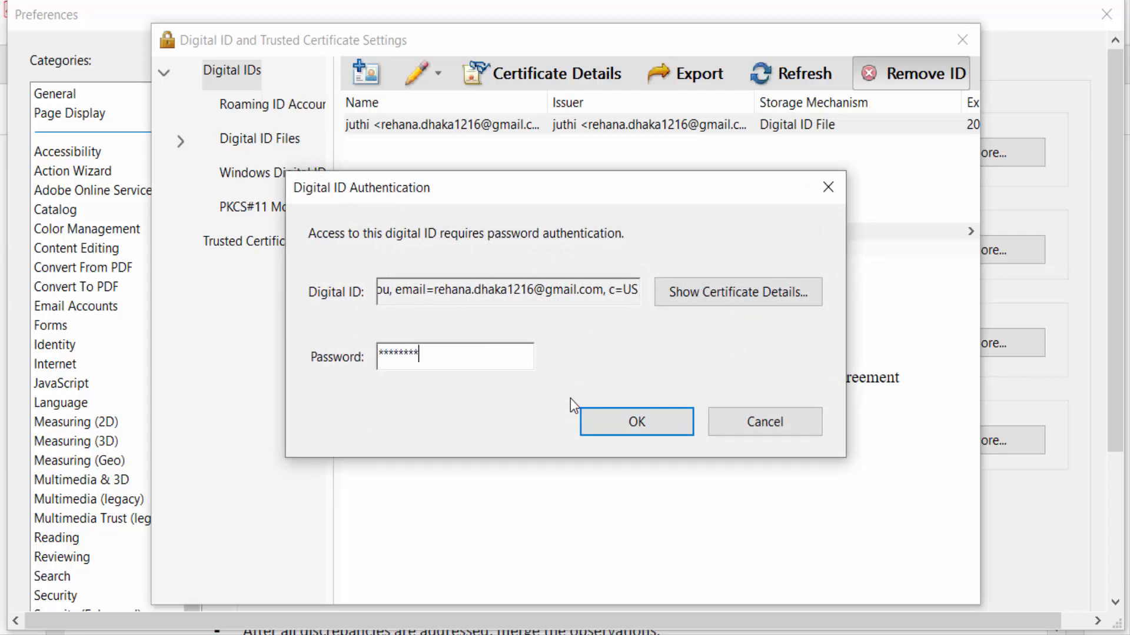
left_click(635, 421)
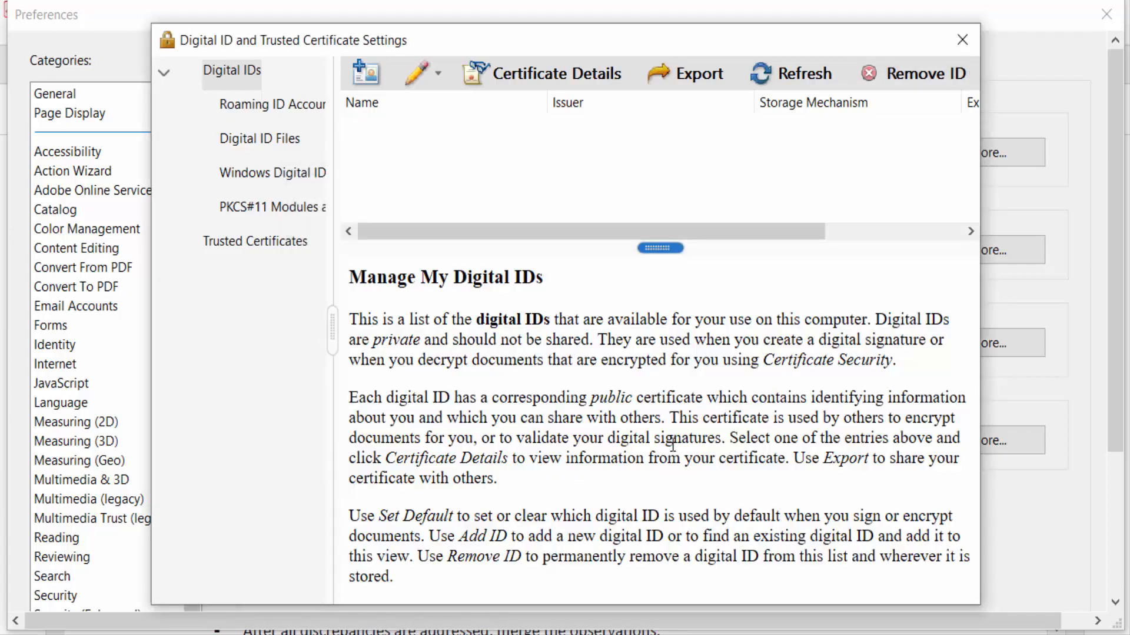
Step: Check Roaming ID Accounts, Windows Digital IDs and Digital ID Files to verify no IDs remain
left_click(272, 105)
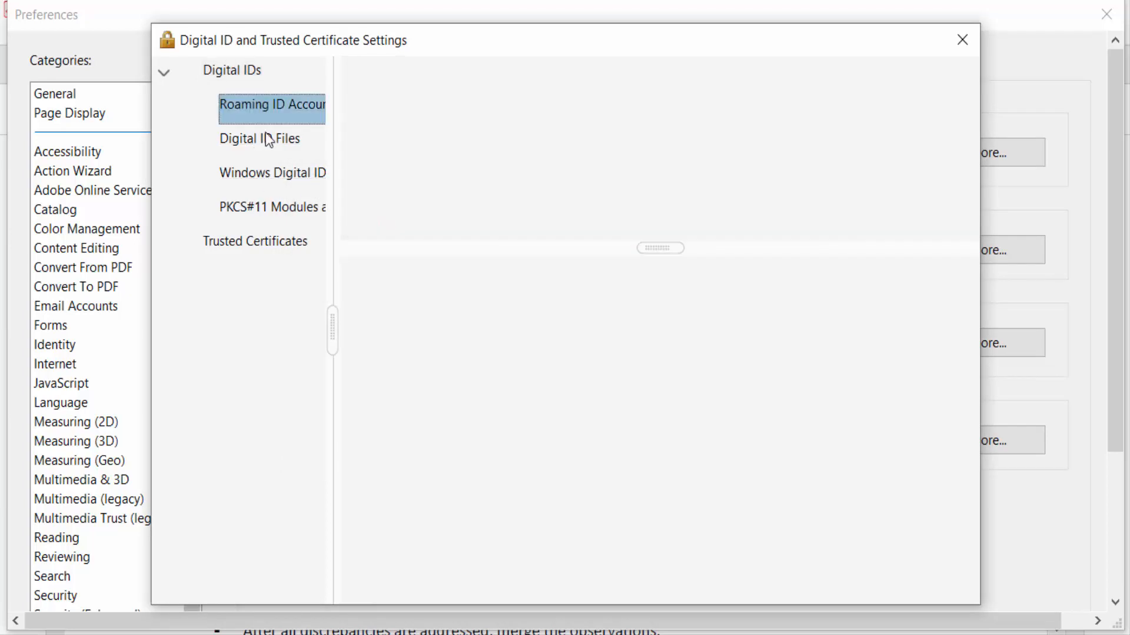
left_click(271, 172)
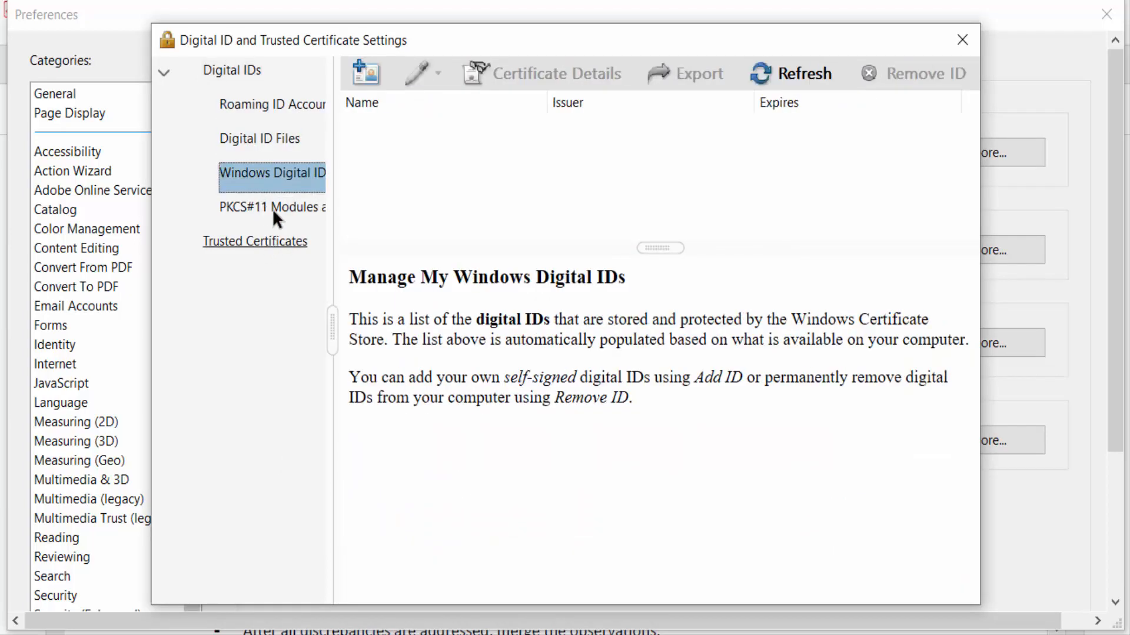
mouse_move(631, 219)
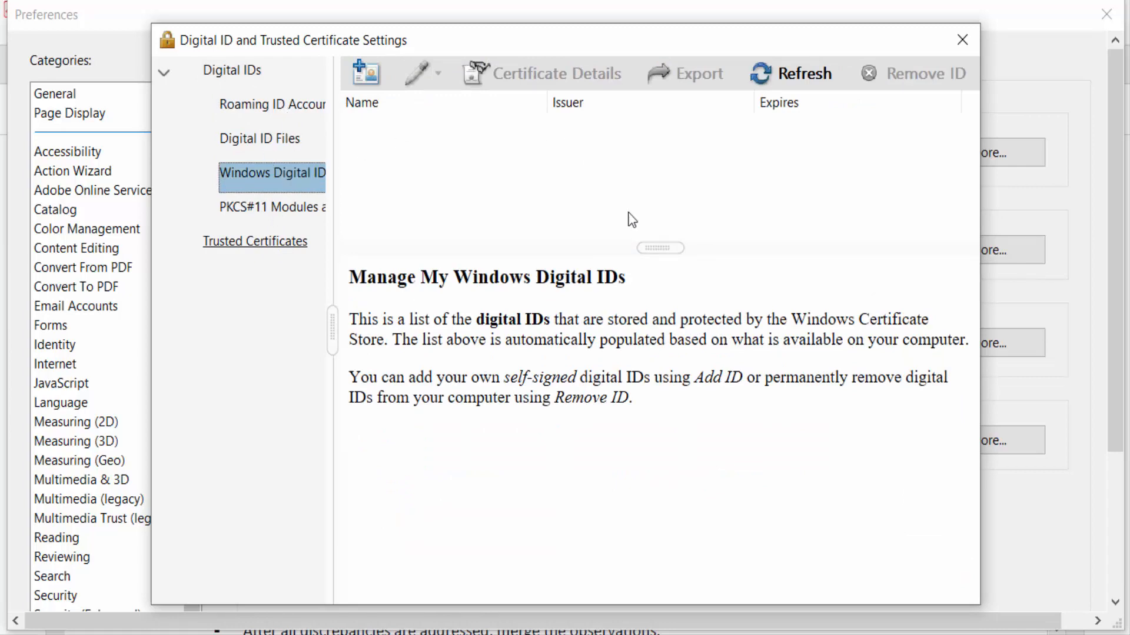
left_click(259, 139)
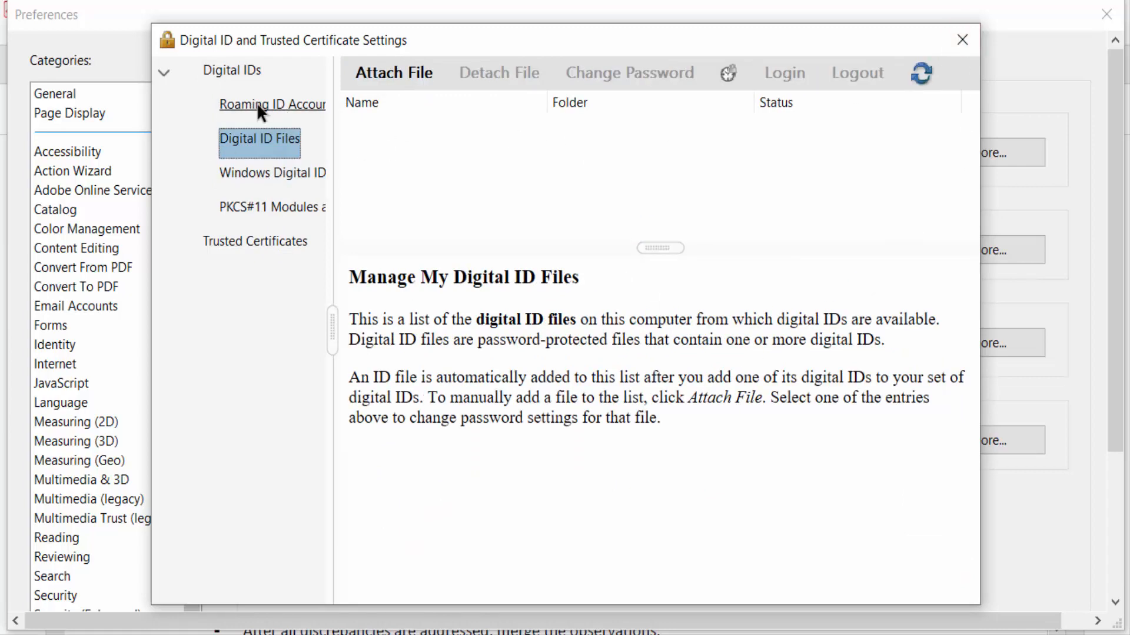
left_click(272, 103)
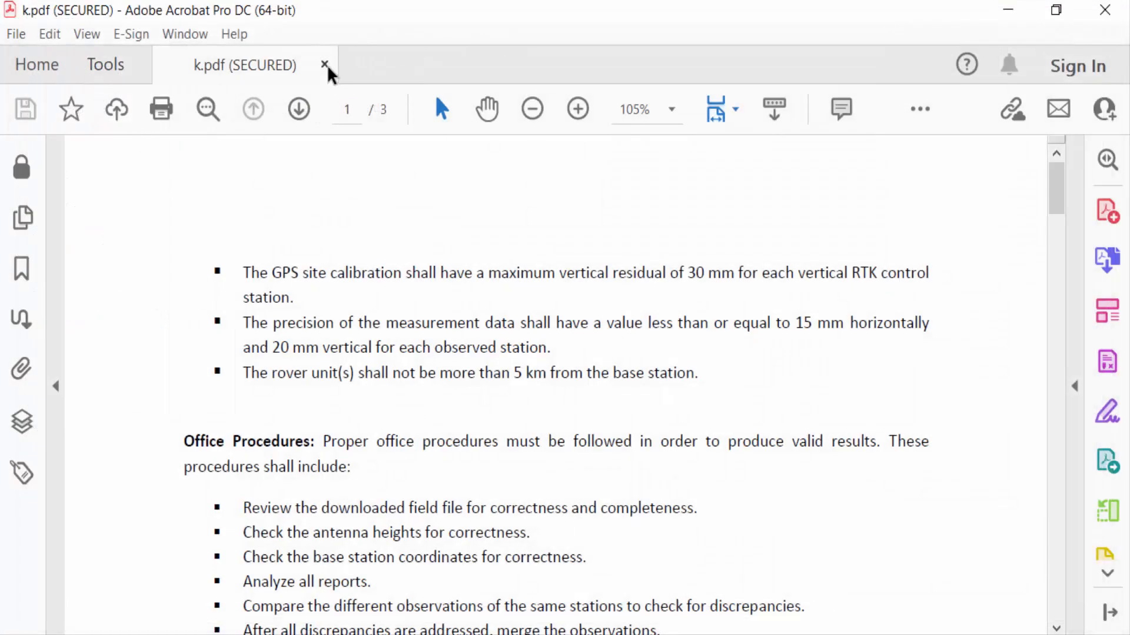
Step: Close the secured k.pdf and return to the Home screen's Recent files list
left_click(324, 65)
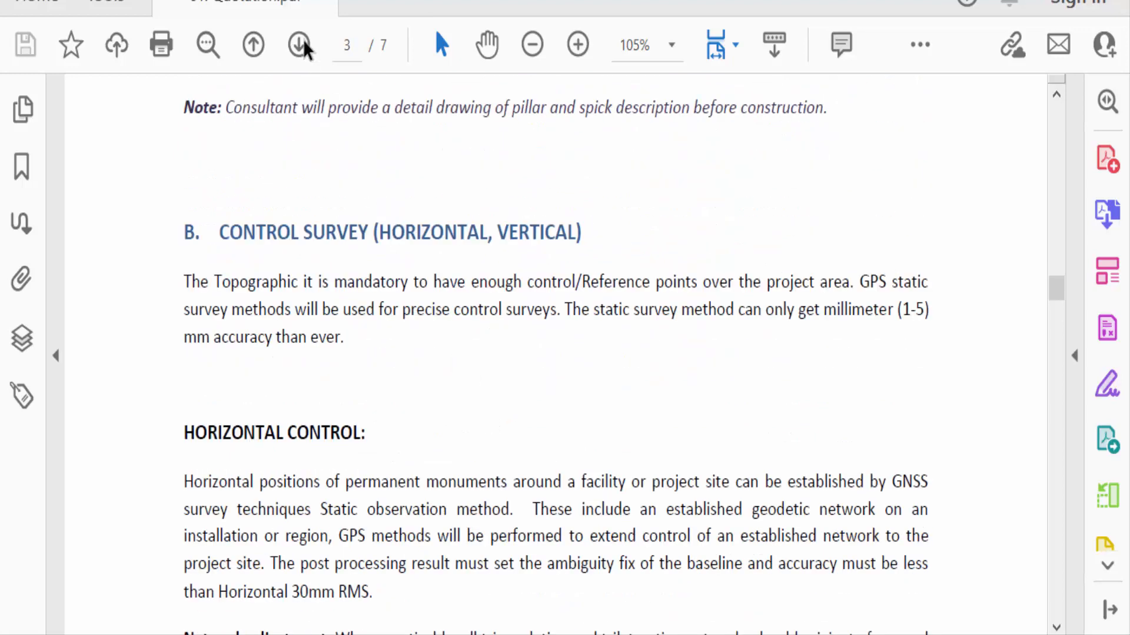
left_click(38, 2)
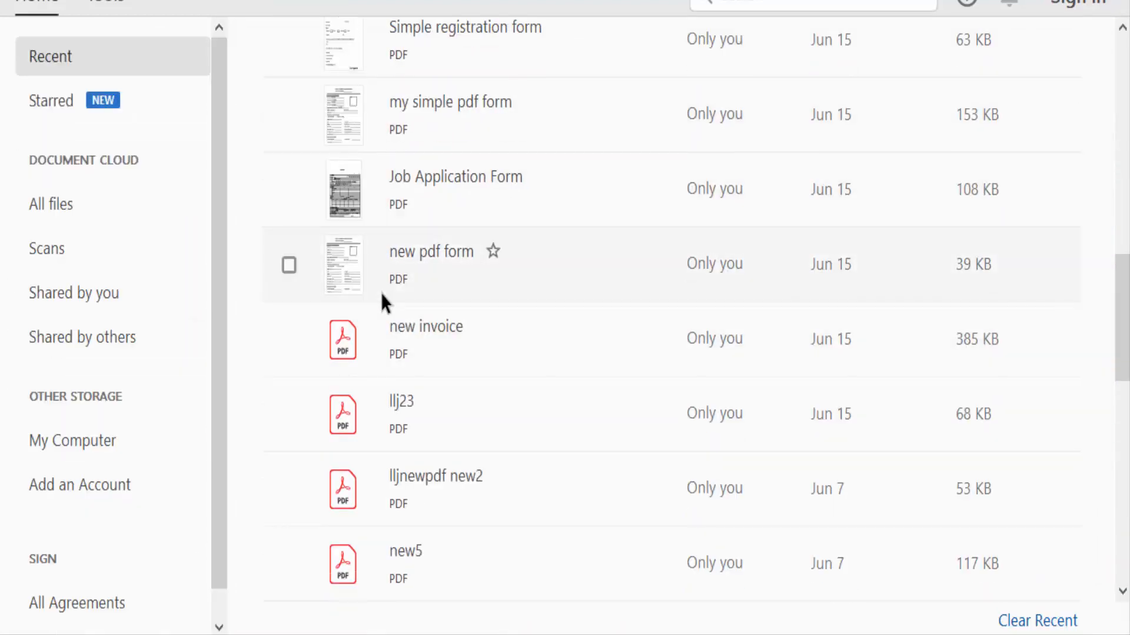